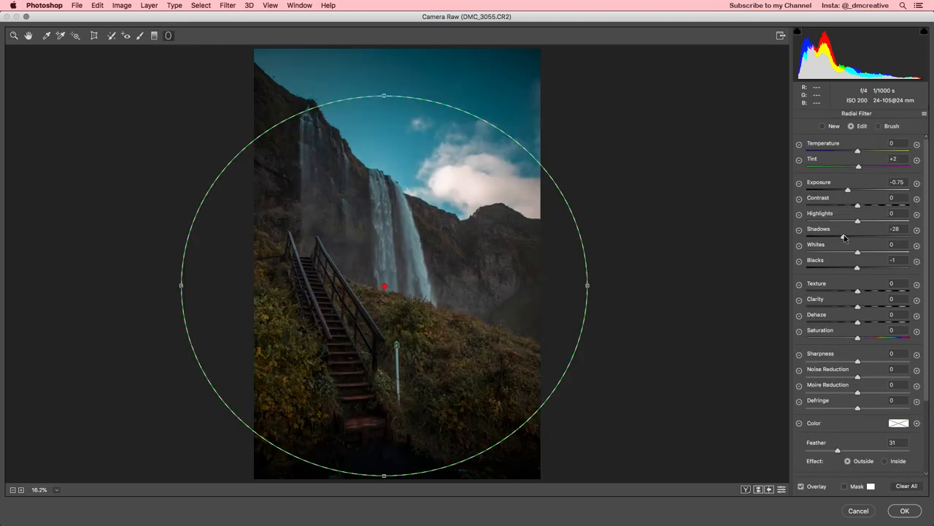
- Lift the Shadows outside the radial circle slightly and apply the Camera Raw vignette with OK
{"action": "left_click_drag", "start_coordinate": [852, 236], "coordinate": [861, 236]}
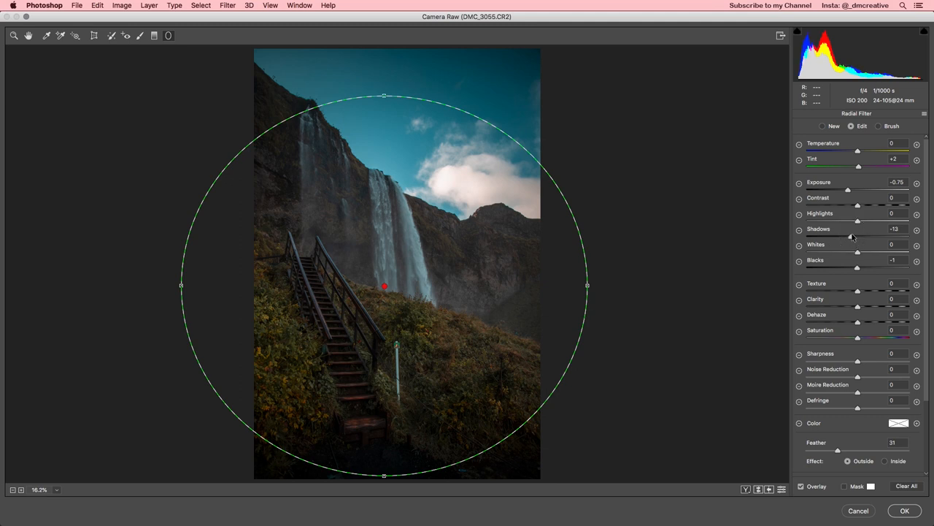
{"action": "left_click_drag", "start_coordinate": [859, 237], "coordinate": [850, 237]}
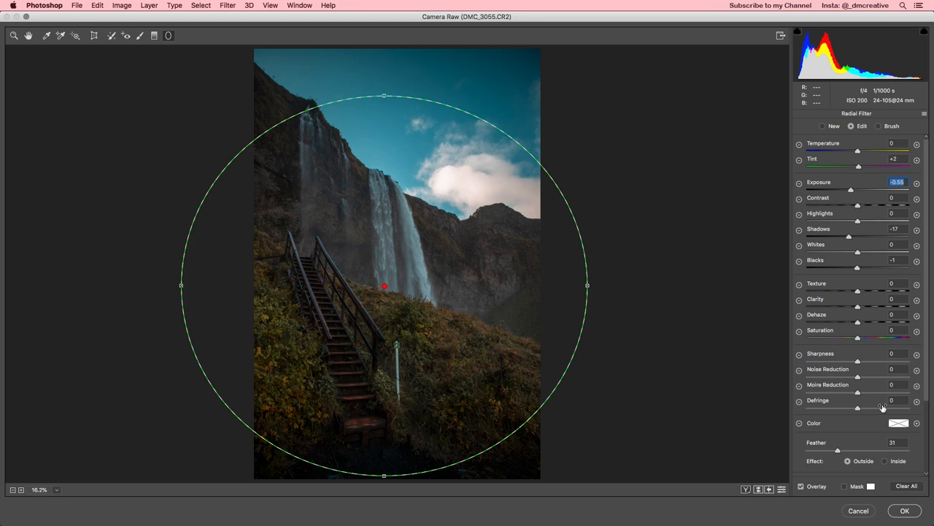
{"action": "left_click", "coordinate": [905, 511]}
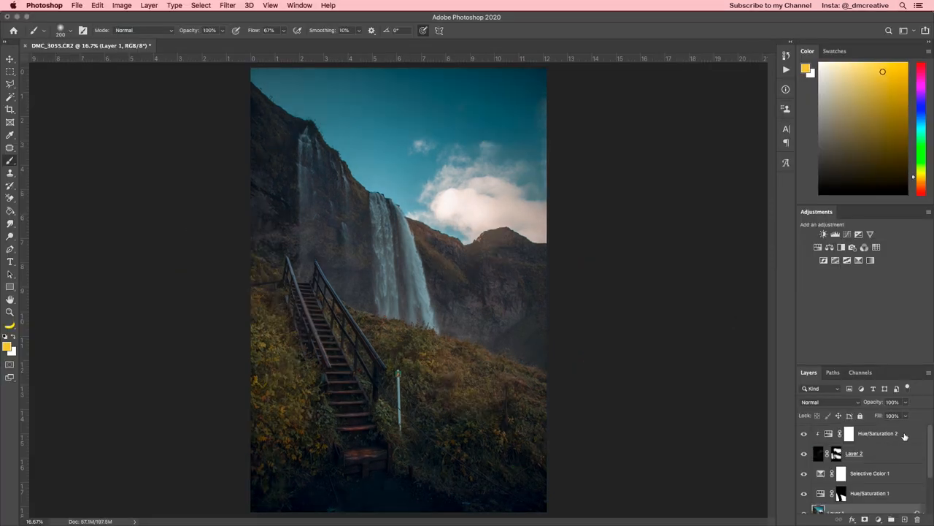
- Add a Curves adjustment layer above Hue/Saturation 2 and raise its midtones to brighten the scene
{"action": "left_click", "coordinate": [849, 432]}
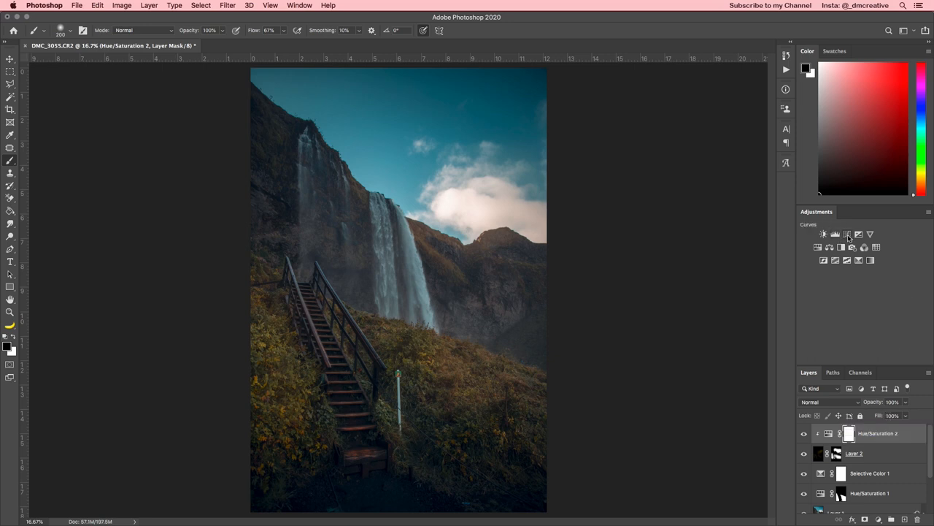
{"action": "left_click", "coordinate": [847, 234]}
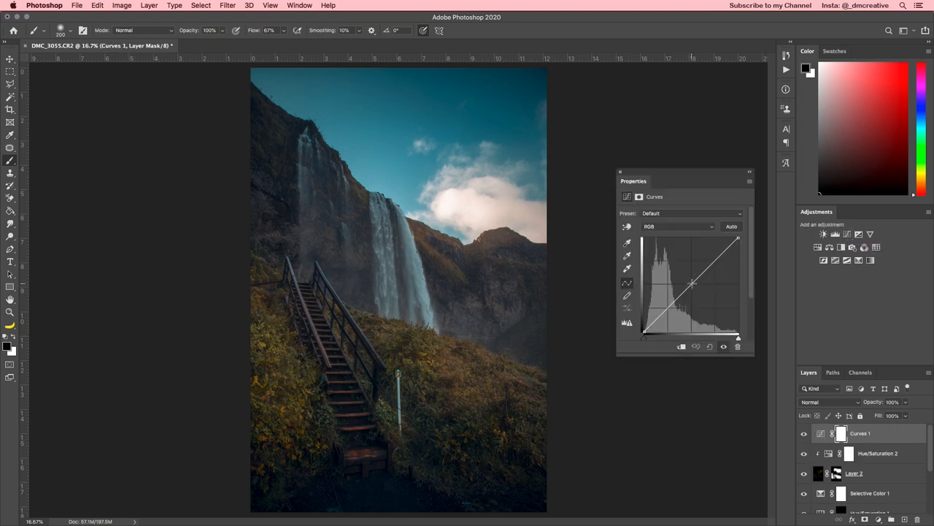
{"action": "left_click_drag", "start_coordinate": [692, 284], "coordinate": [689, 283]}
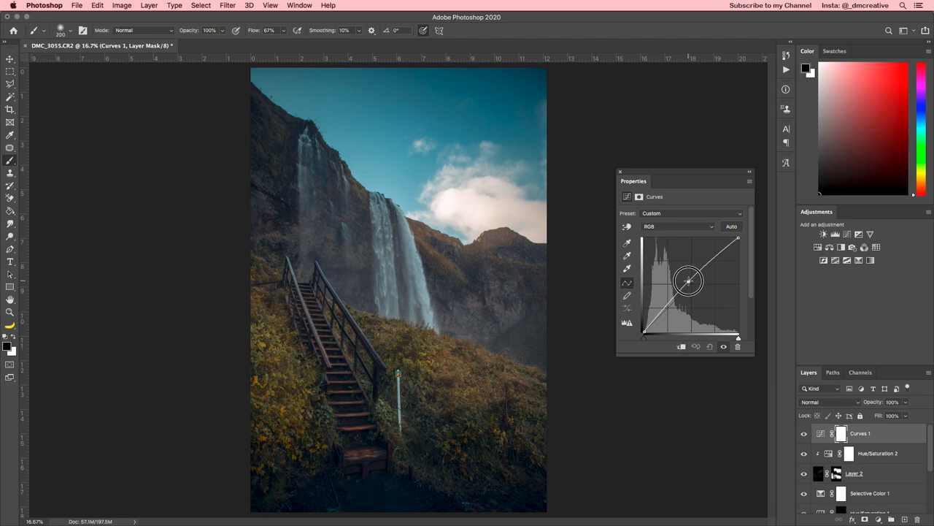